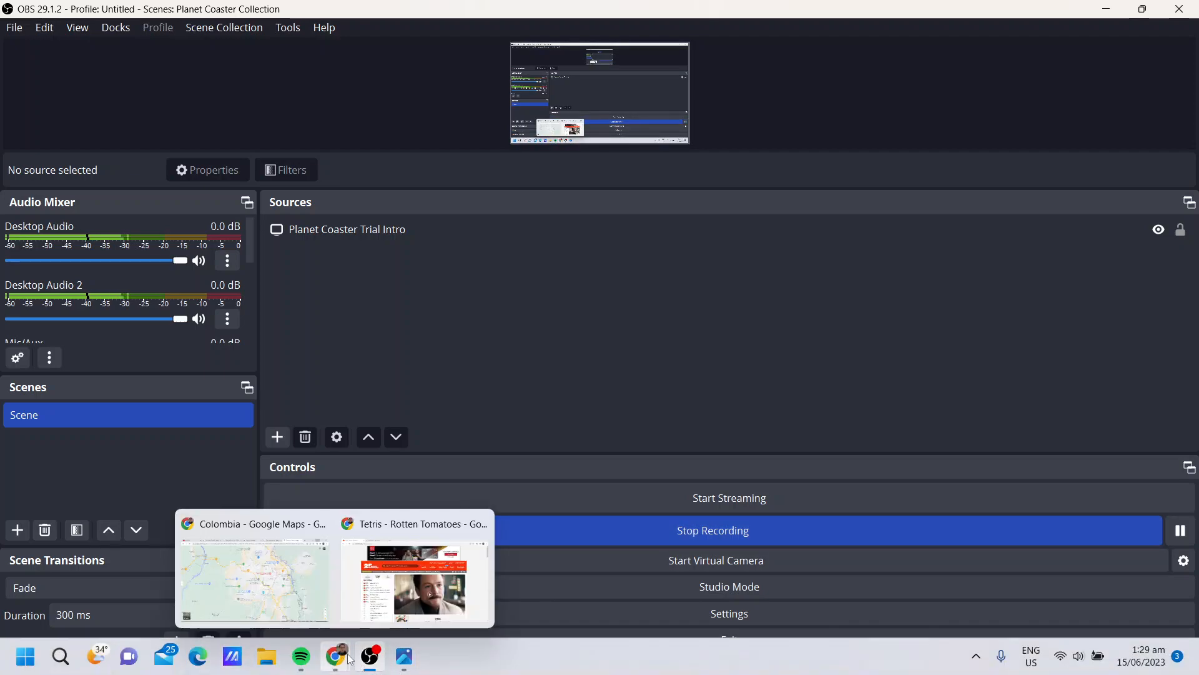
# Switch to the 'Tetris - Rotten Tomatoes' Chrome window and scroll to the page top
pyautogui.click(414, 581)
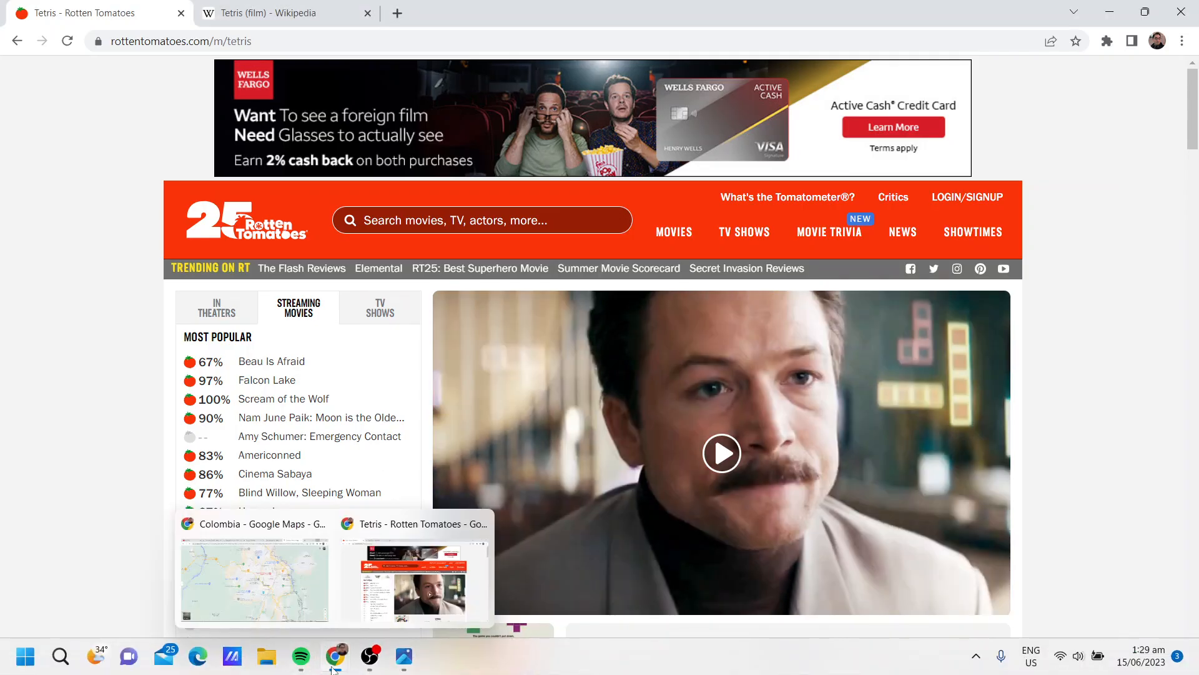
pyautogui.click(301, 656)
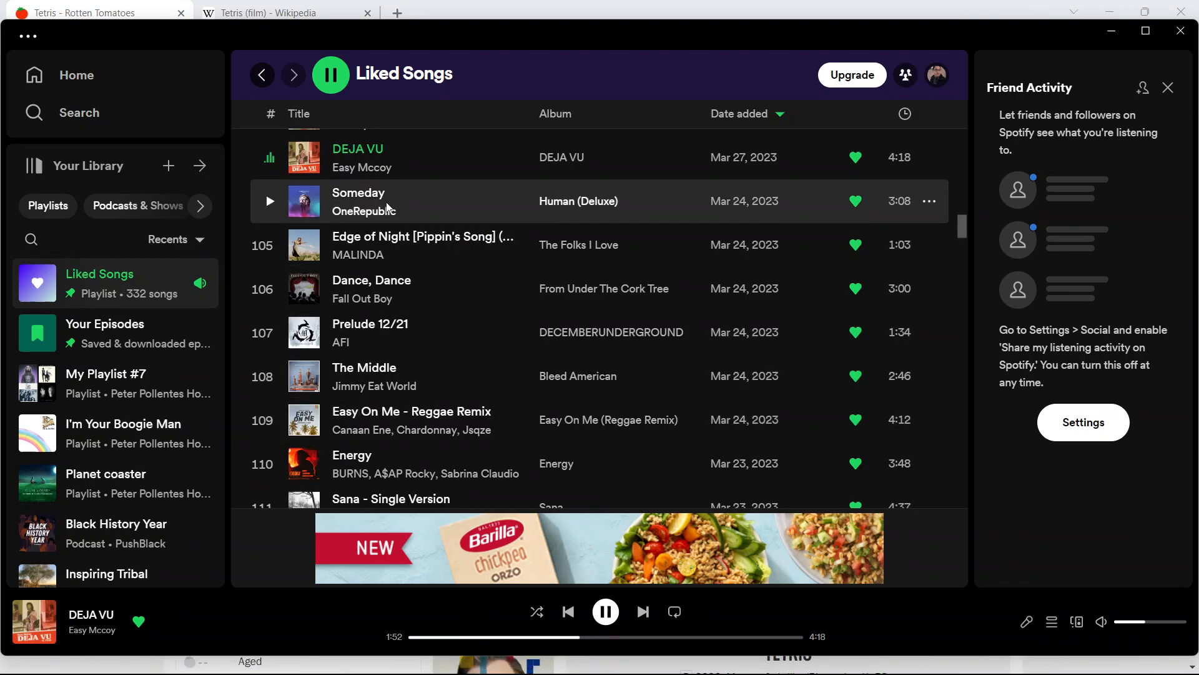
pyautogui.scroll(3)
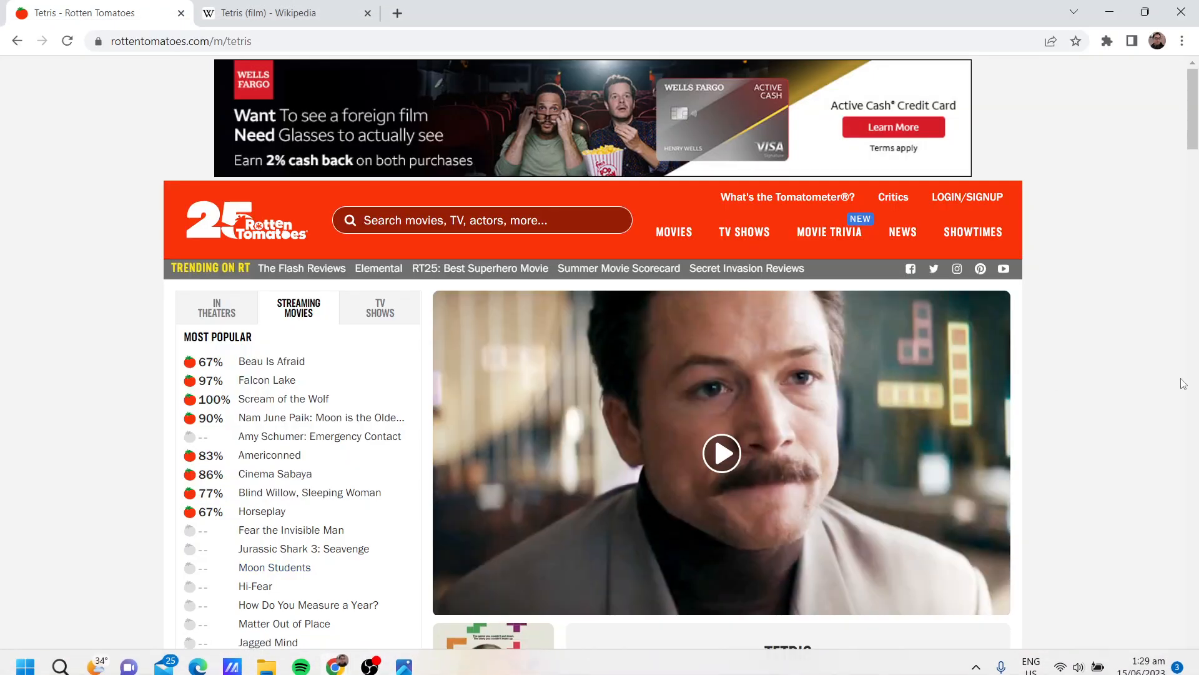
# Scroll down past the Tetris video clips and photos to the Movie Info synopsis
pyautogui.scroll(-3)
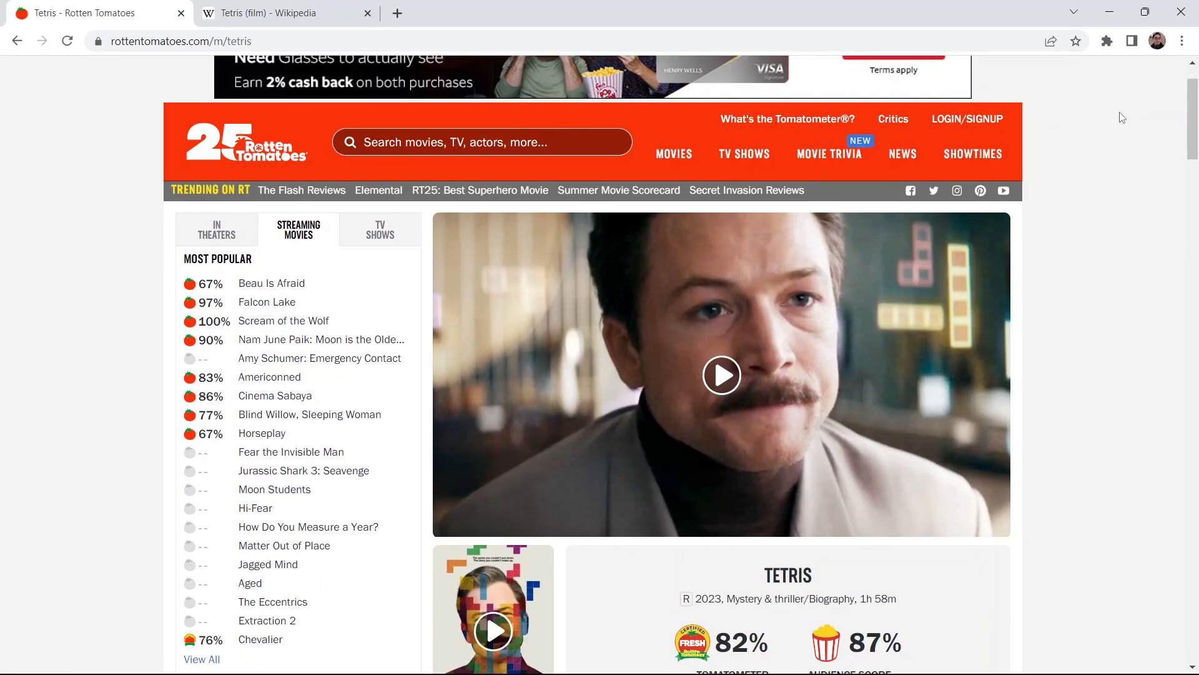
pyautogui.scroll(-3)
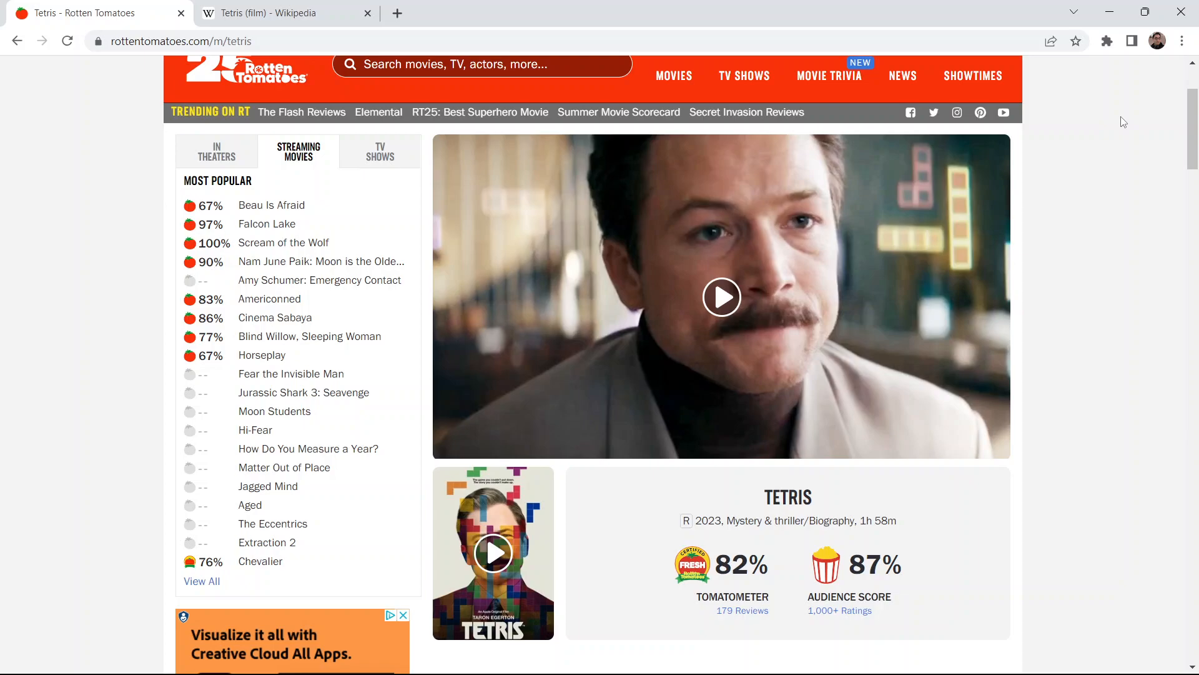
pyautogui.scroll(-3)
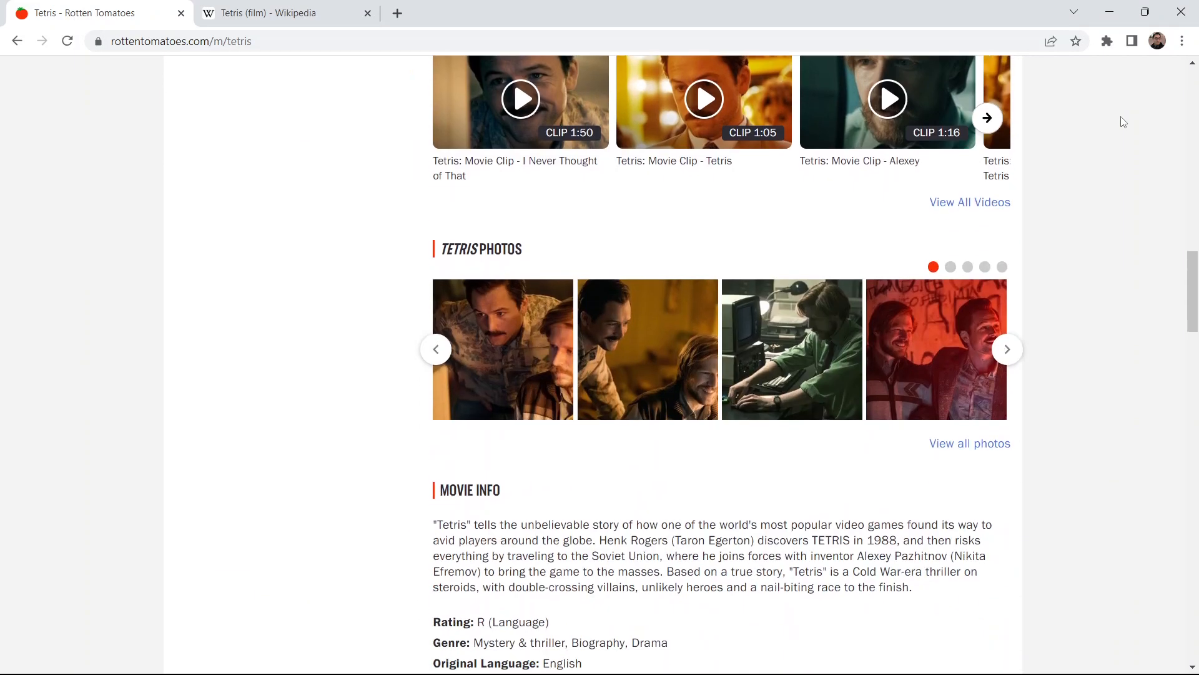
pyautogui.scroll(-3)
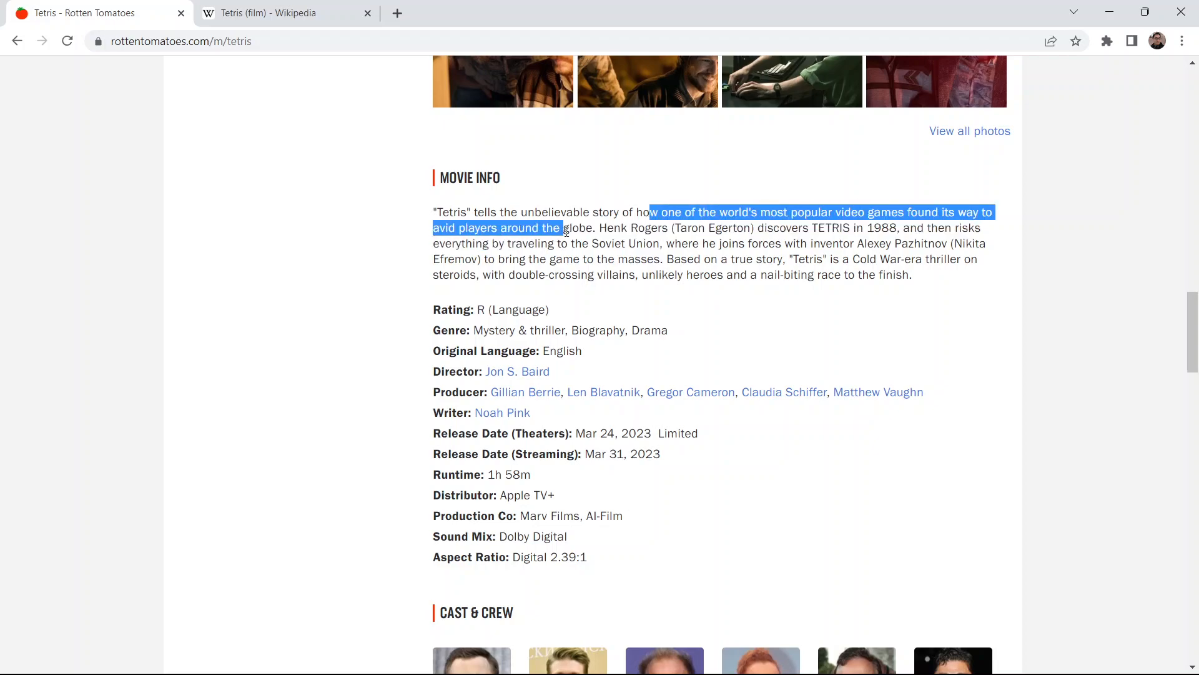
pyautogui.click(596, 235)
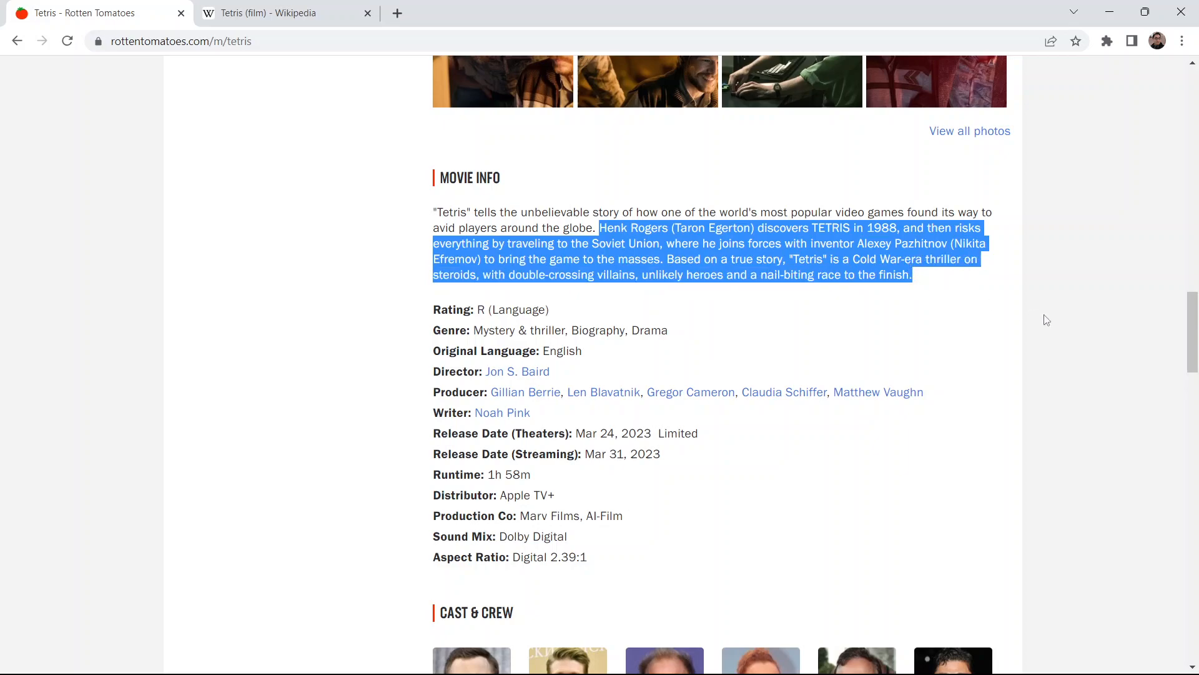
pyautogui.moveTo(1164, 261)
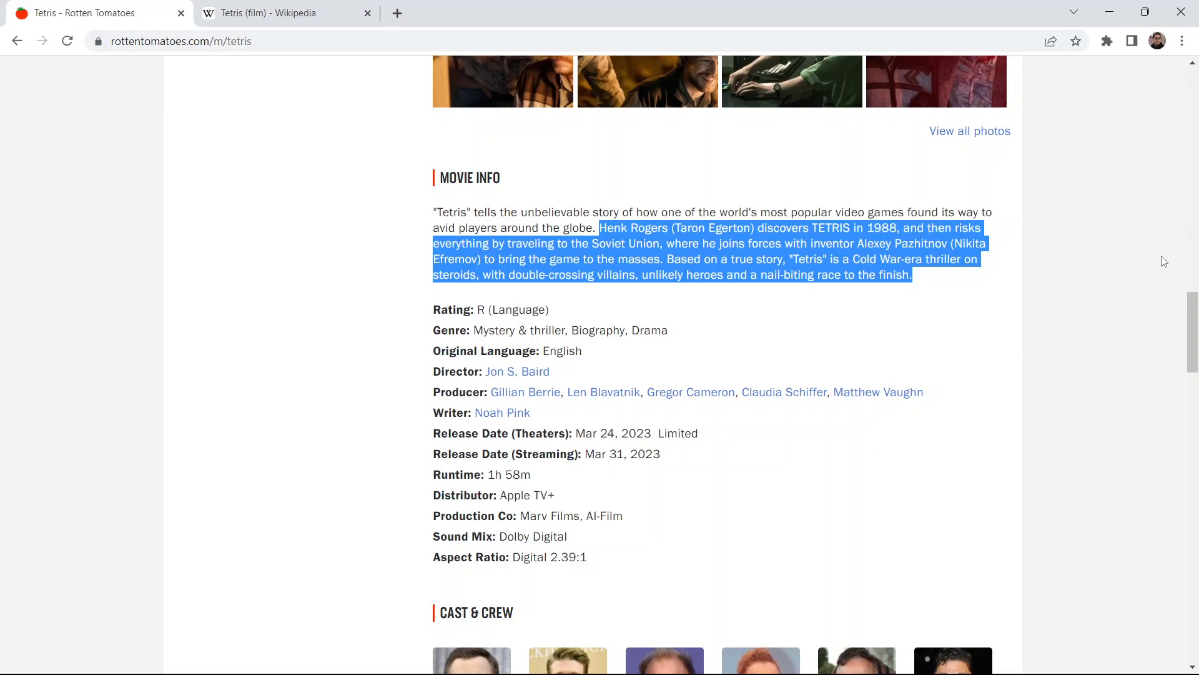
pyautogui.moveTo(1126, 285)
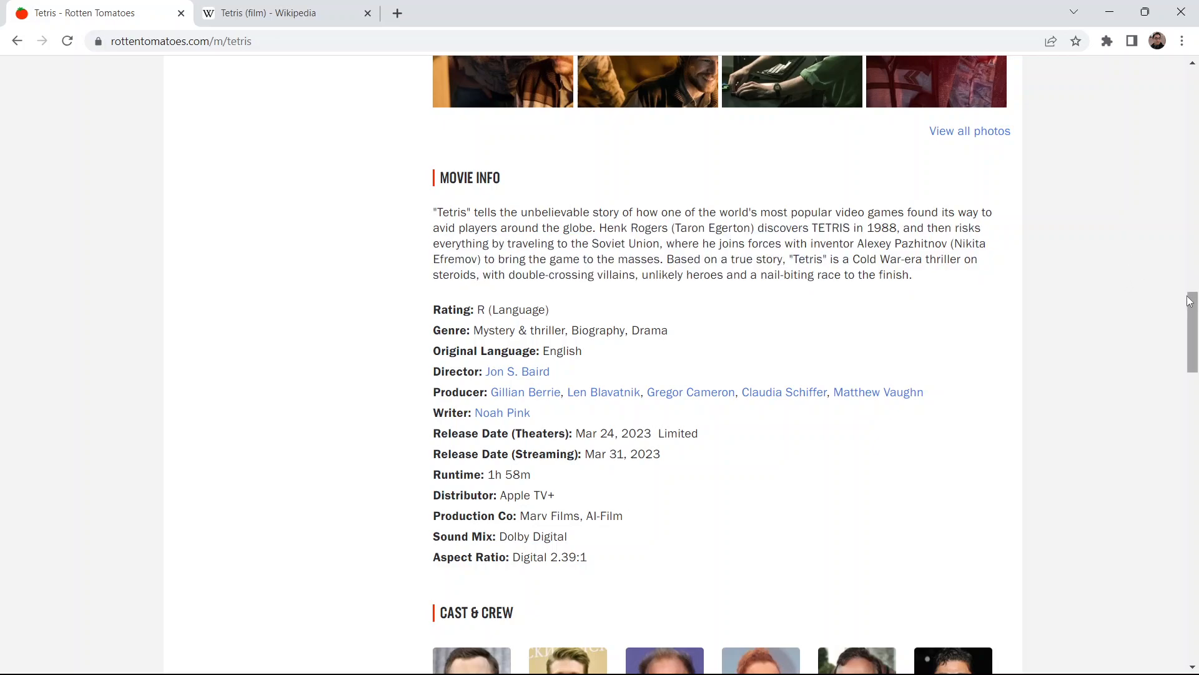
# Scroll back up to the trailer, 82% Tomatometer and 87% audience score panel
pyautogui.scroll(3)
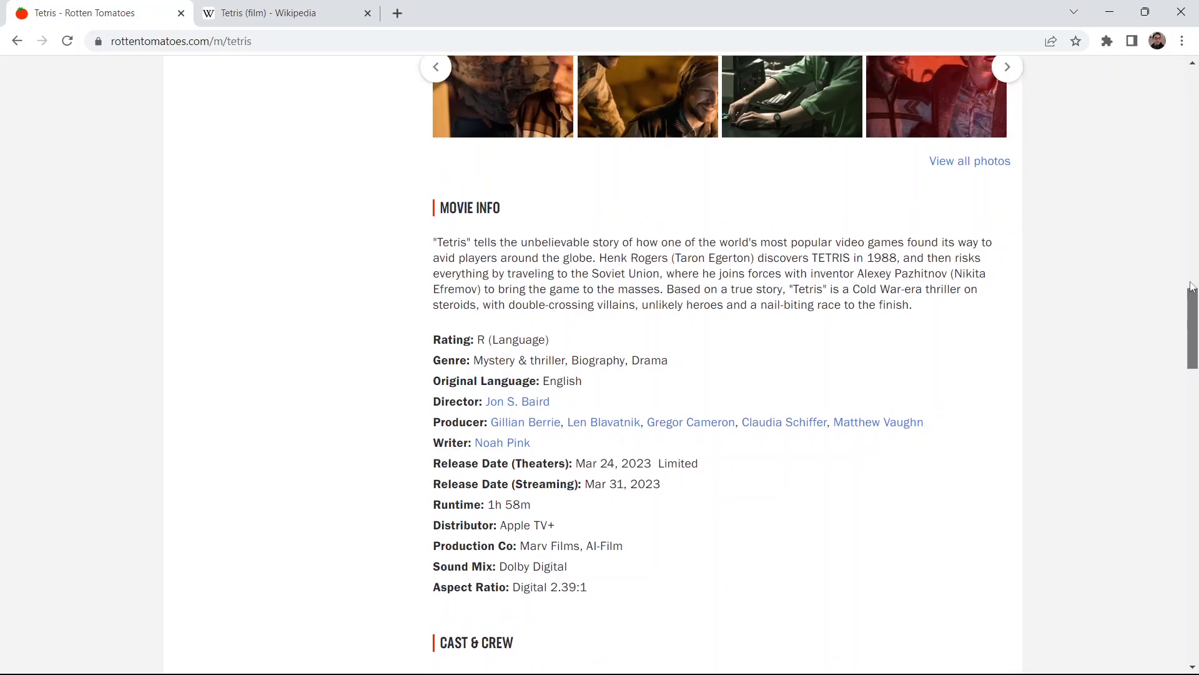
pyautogui.scroll(3)
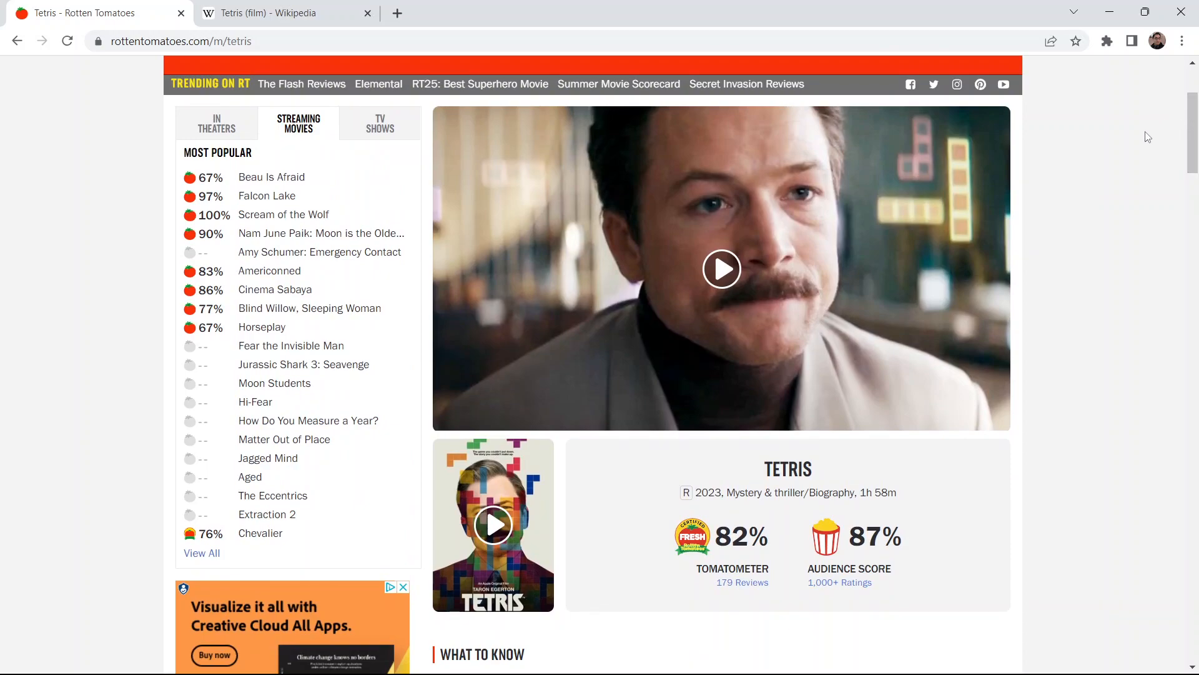
pyautogui.moveTo(1120, 112)
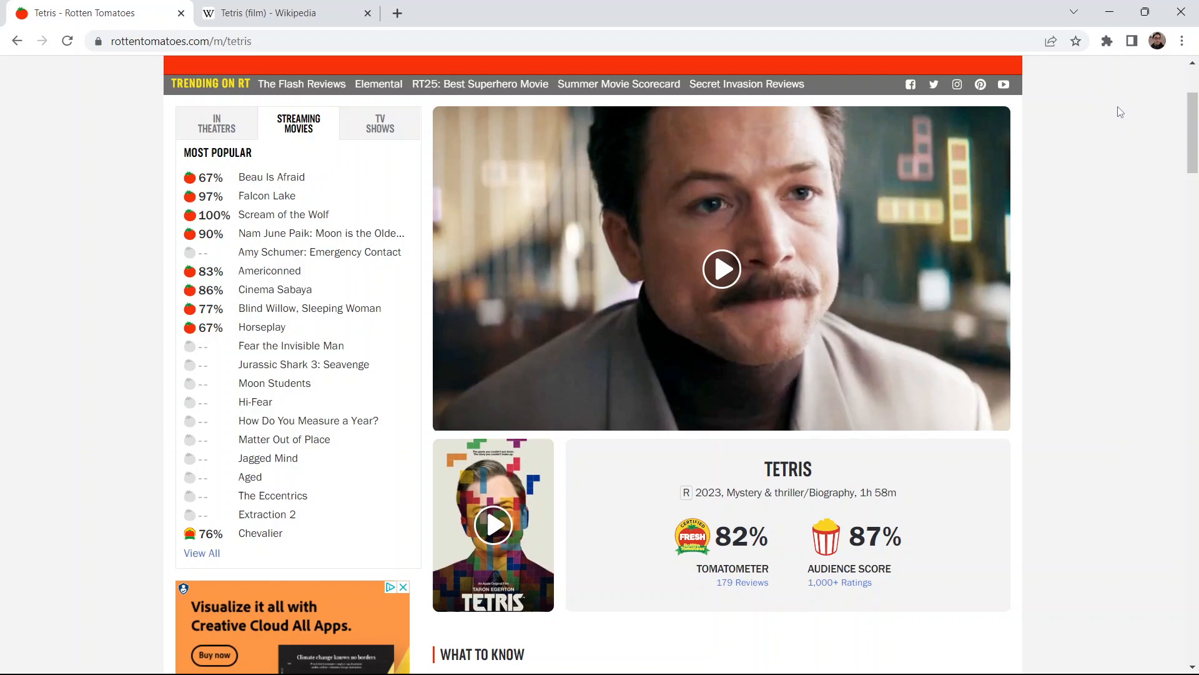
pyautogui.moveTo(1120, 119)
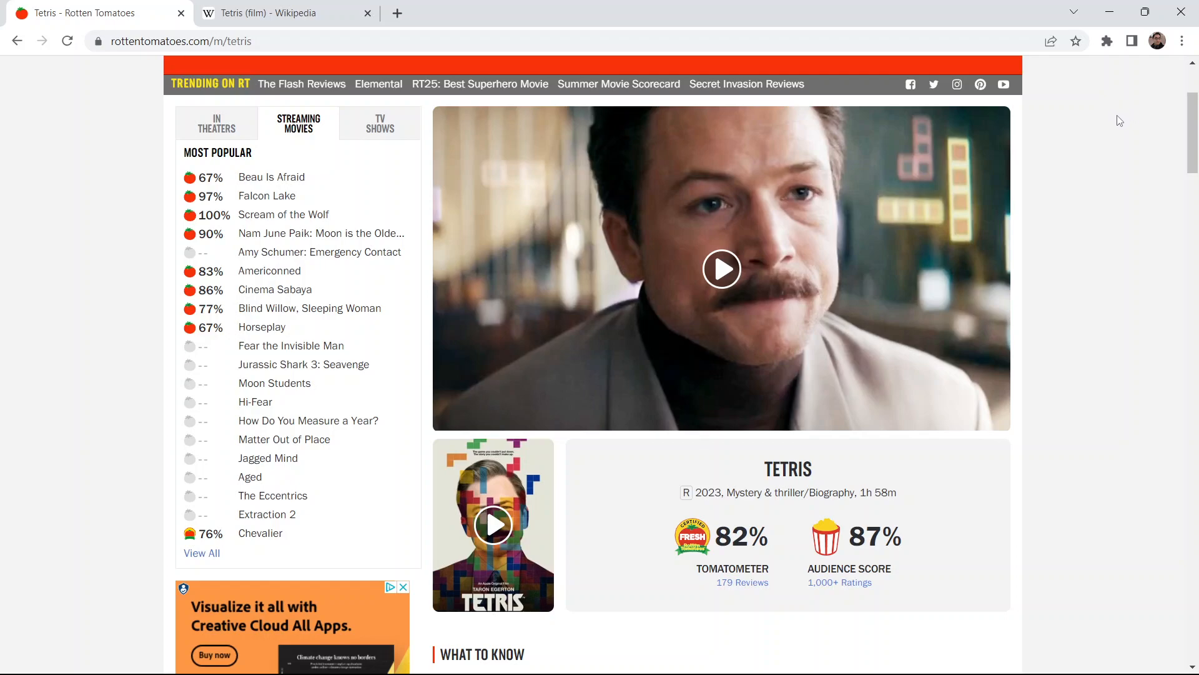
pyautogui.moveTo(1180, 125)
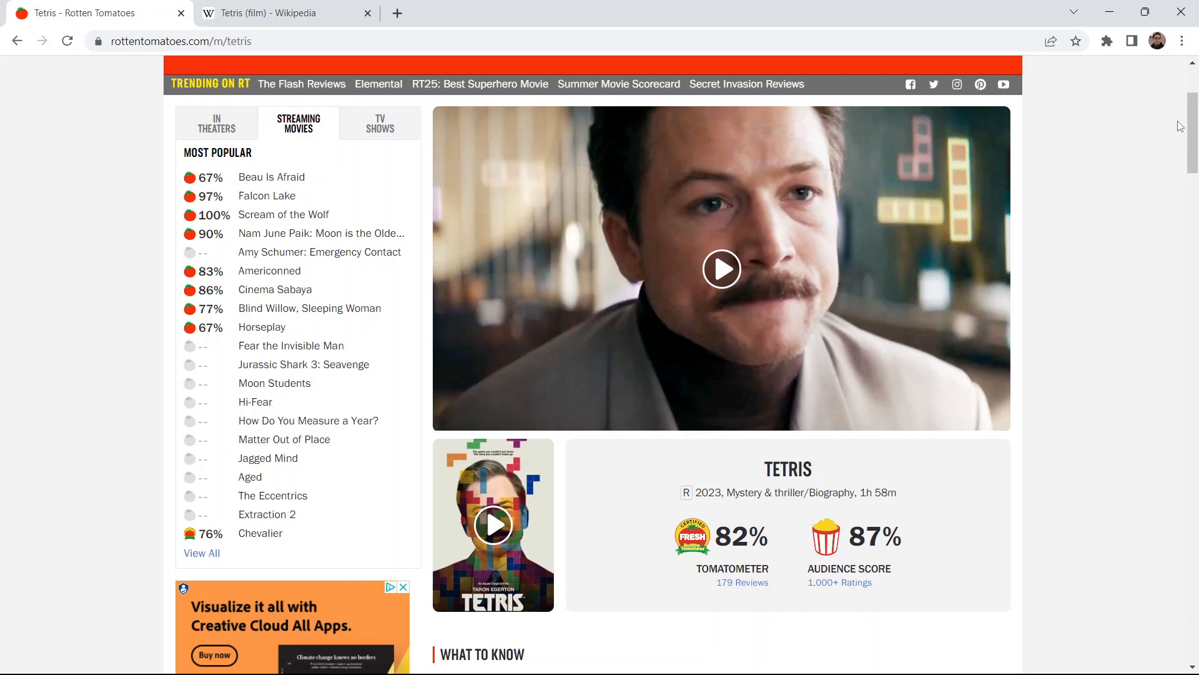
pyautogui.moveTo(1119, 118)
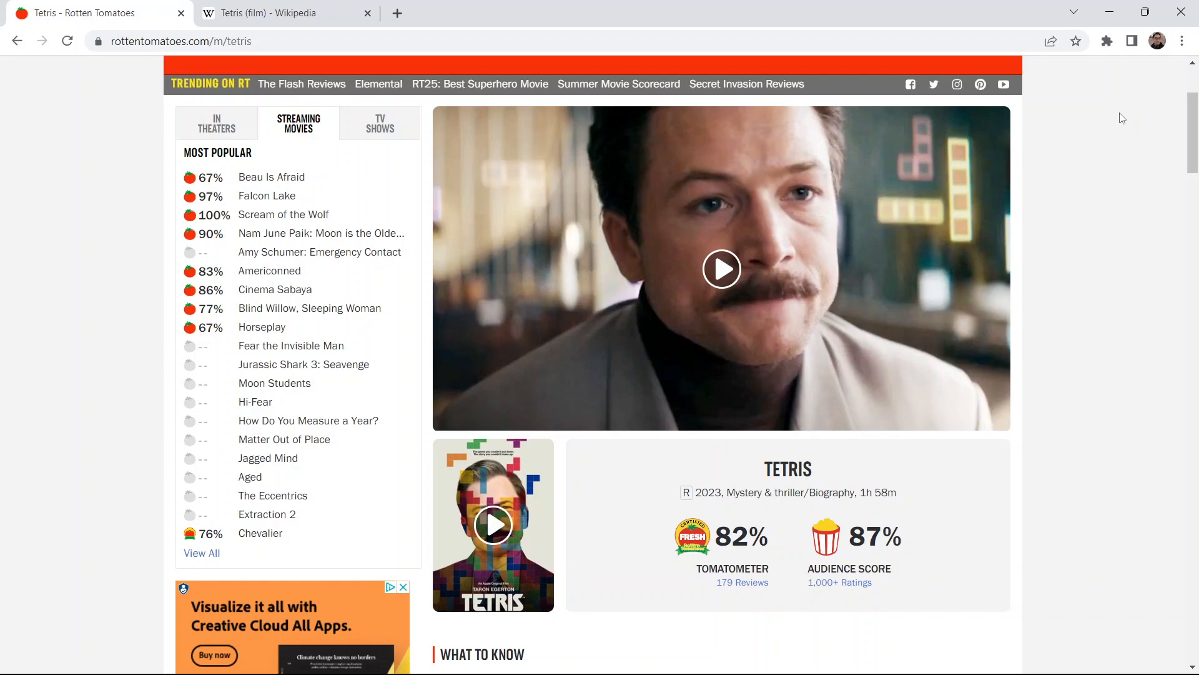
pyautogui.moveTo(1130, 123)
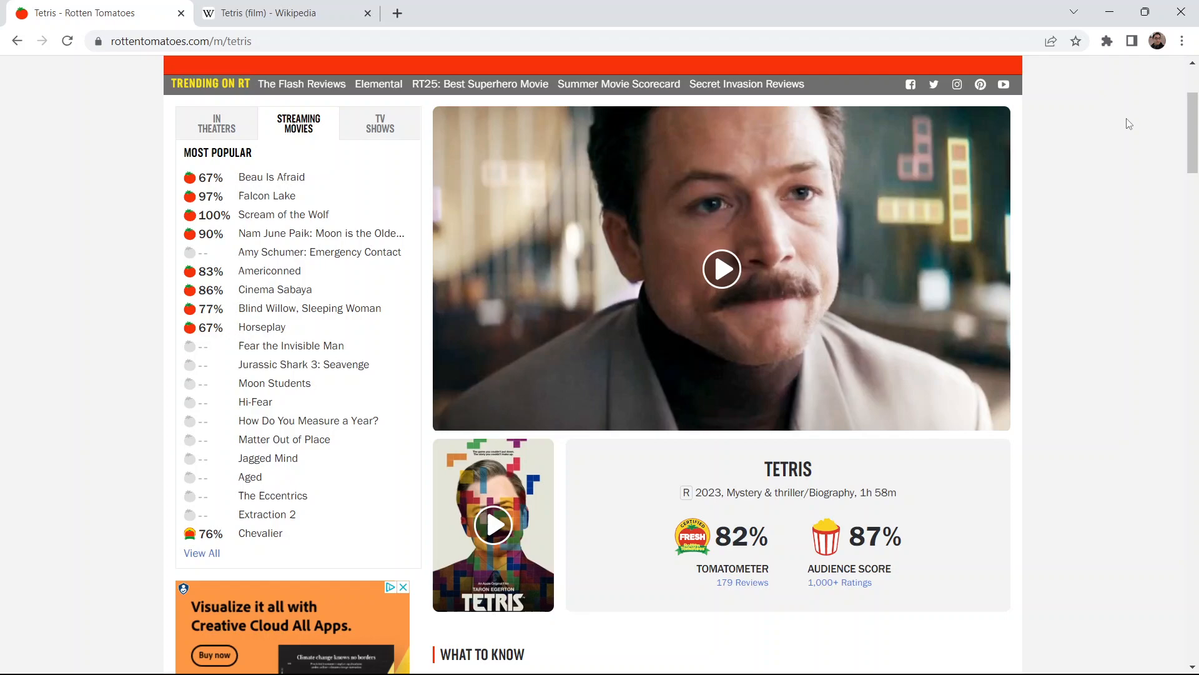
pyautogui.moveTo(1122, 110)
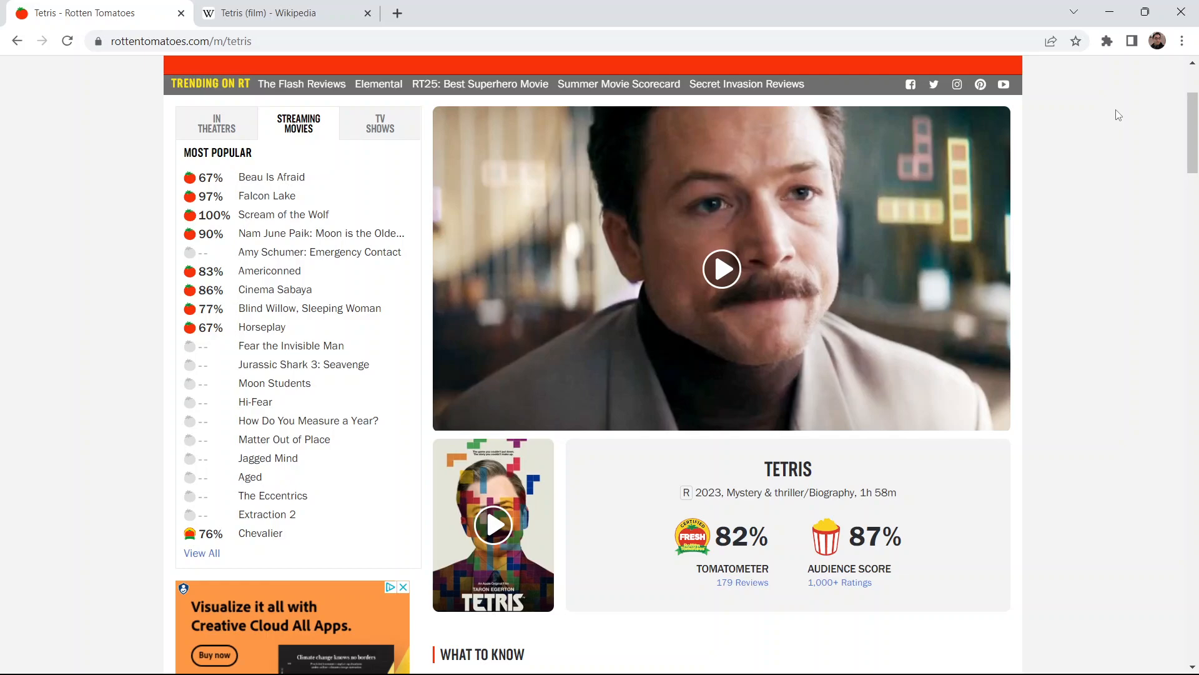
pyautogui.scroll(-3)
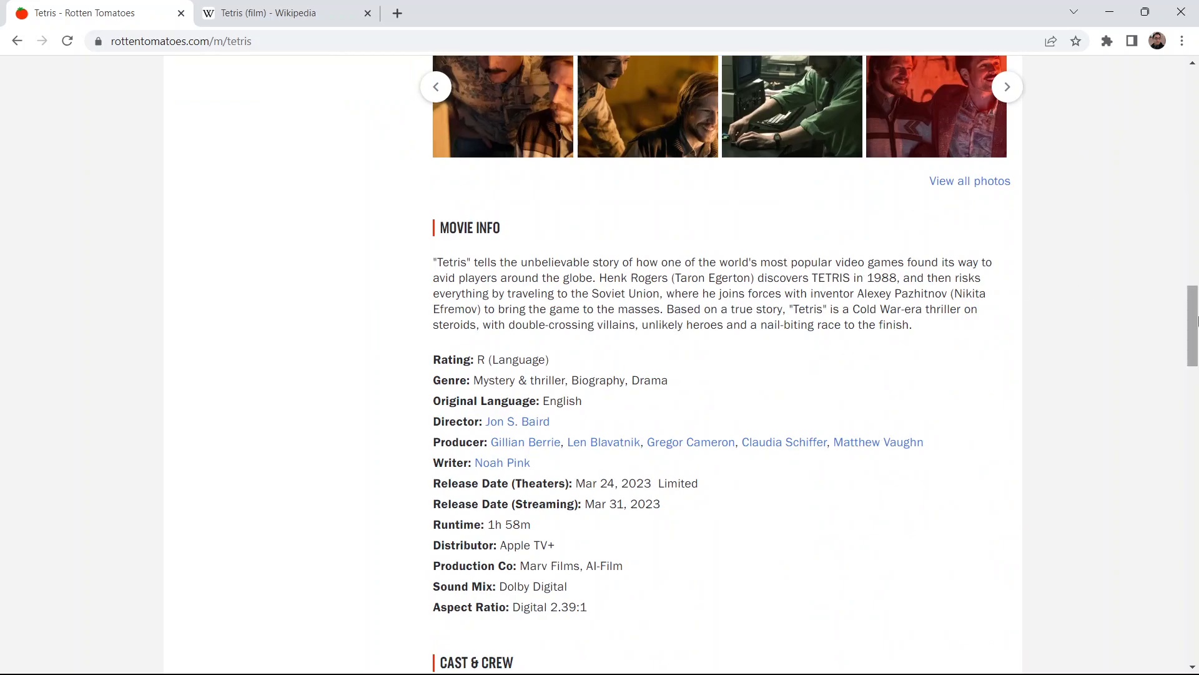
pyautogui.scroll(3)
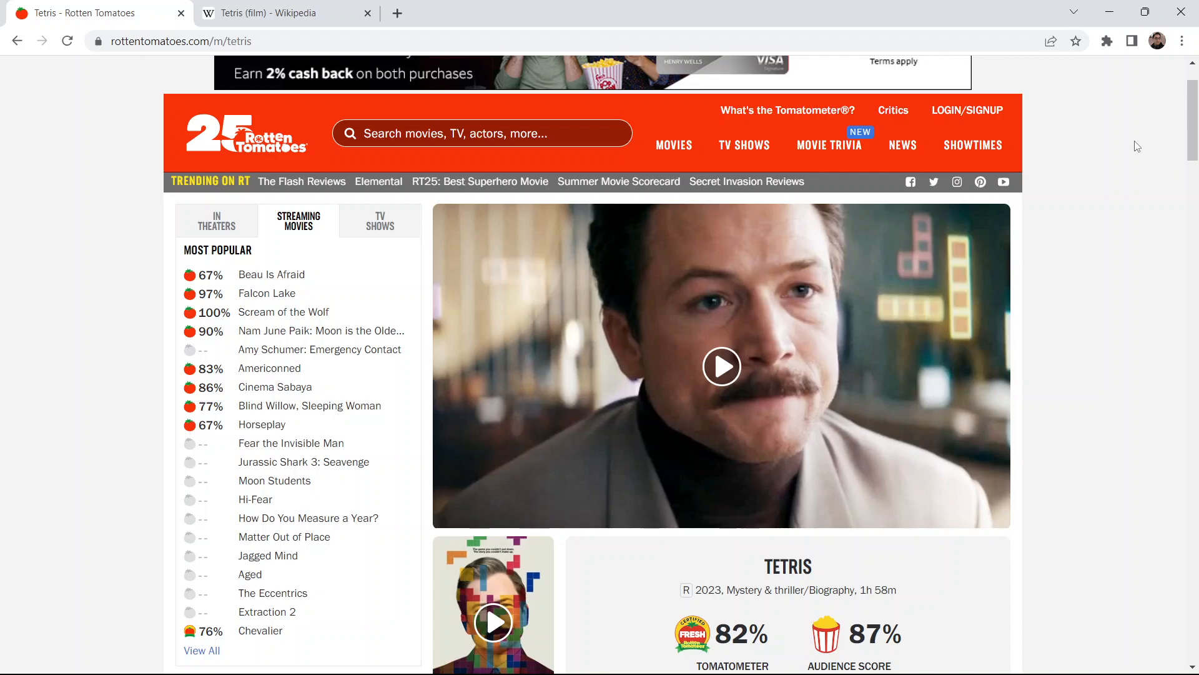
pyautogui.scroll(-3)
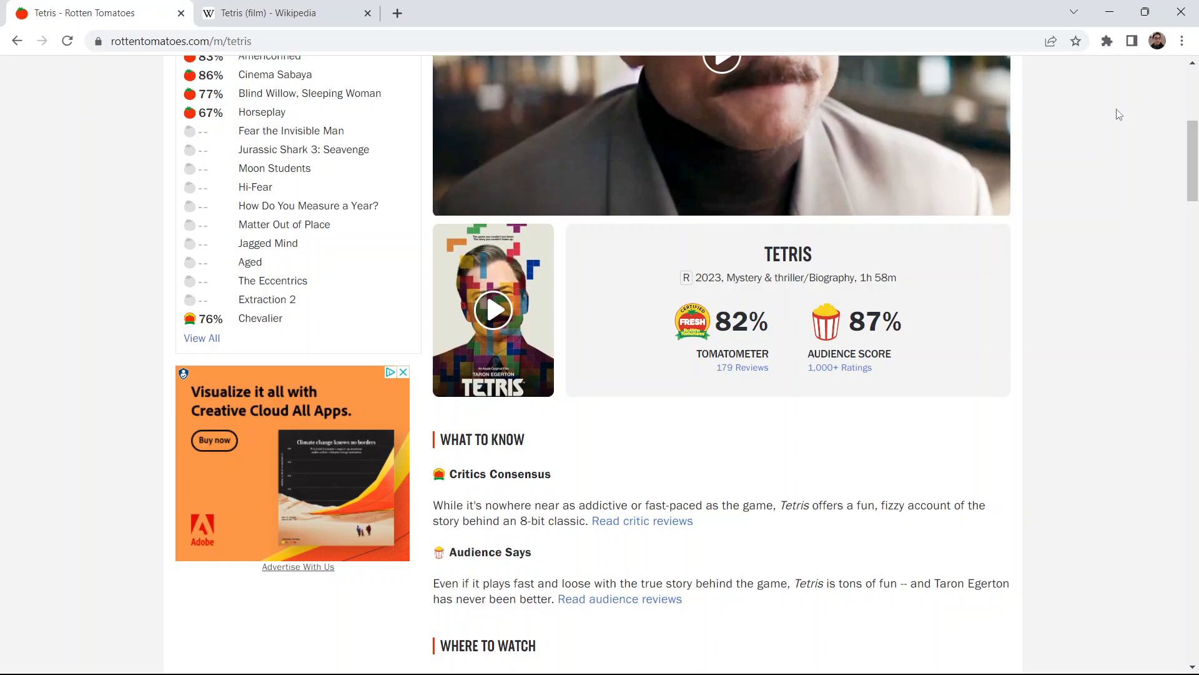
pyautogui.moveTo(1109, 116)
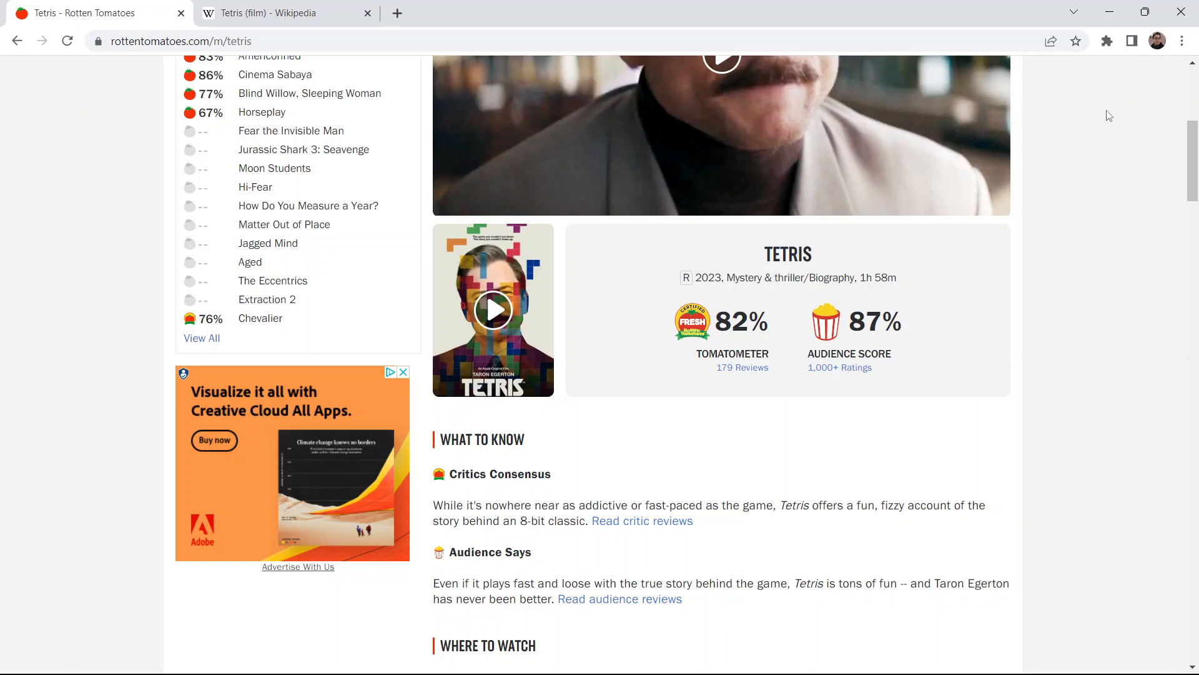
pyautogui.moveTo(1121, 109)
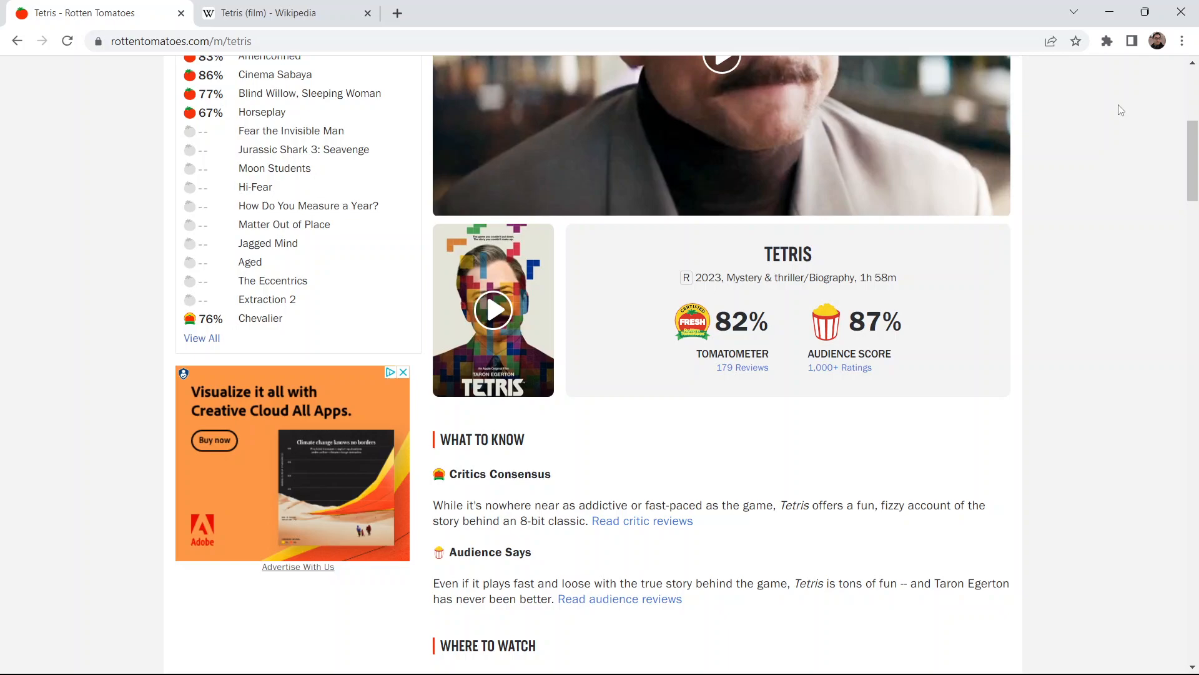
pyautogui.moveTo(1190, 161)
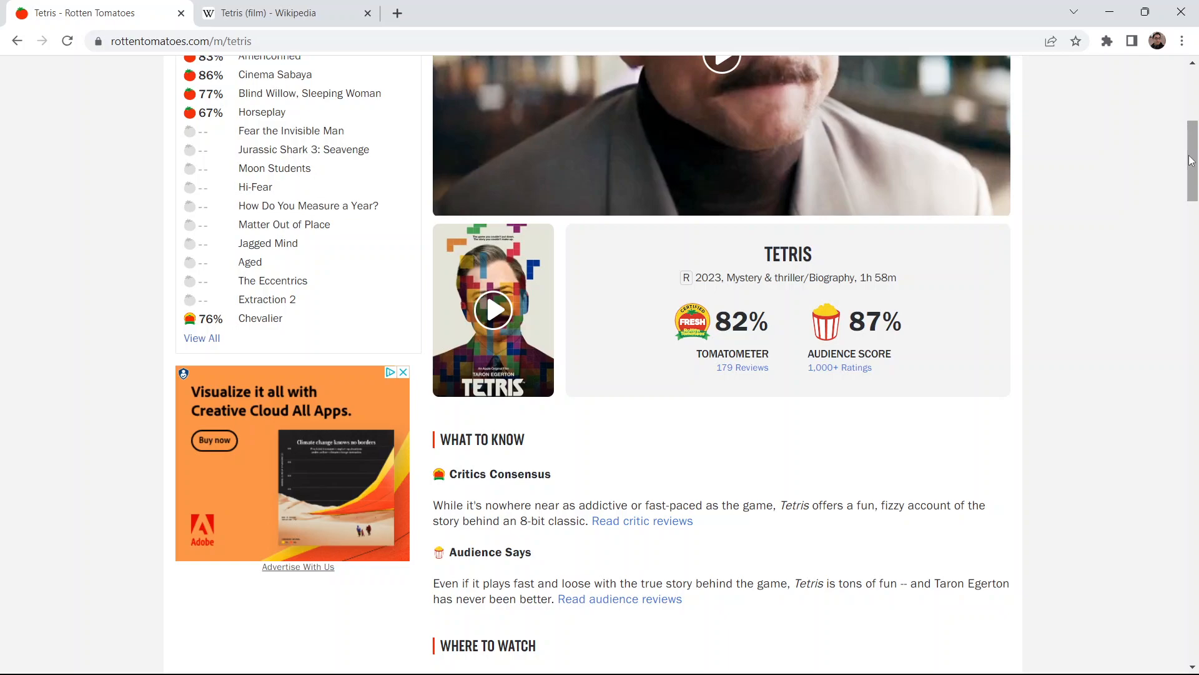
# Scroll the Tetris page, then dismiss the advertisement pop-up over Spotify's Liked Songs
pyautogui.scroll(3)
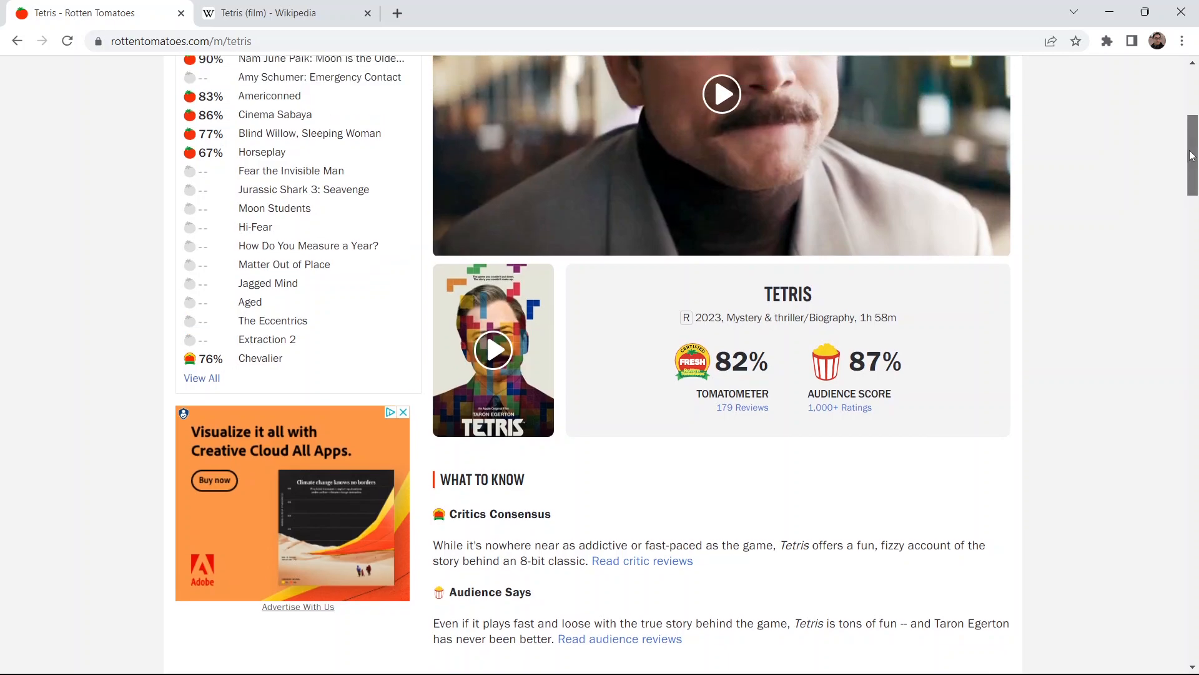
pyautogui.scroll(3)
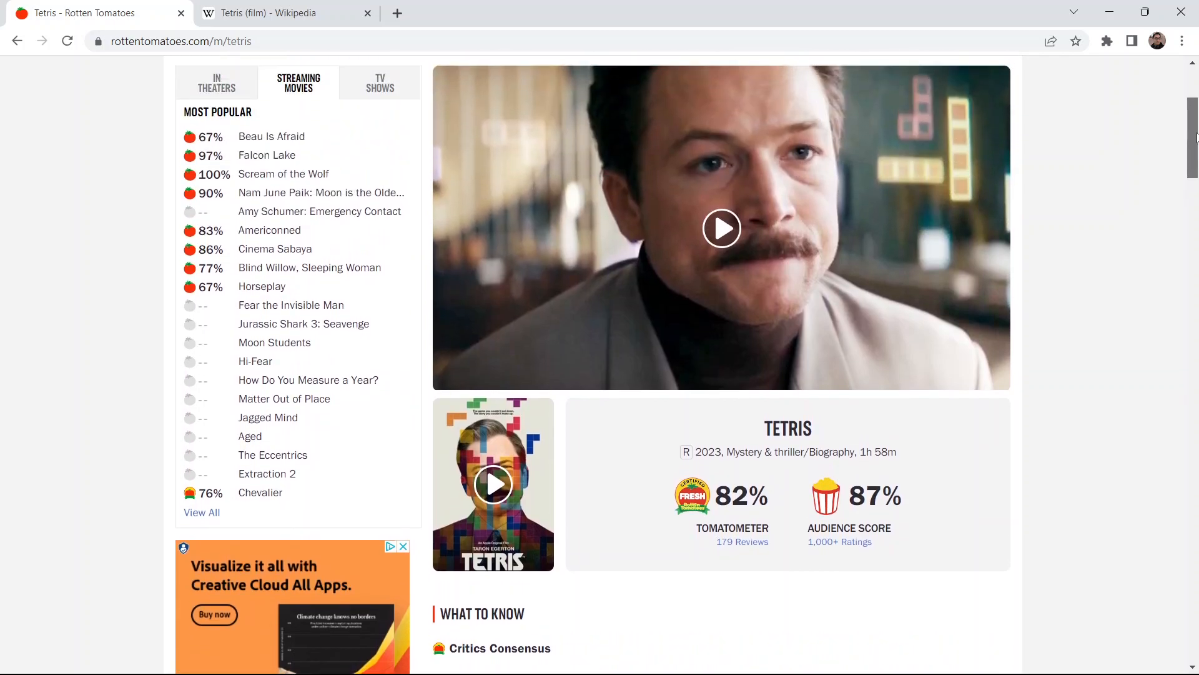
pyautogui.scroll(-3)
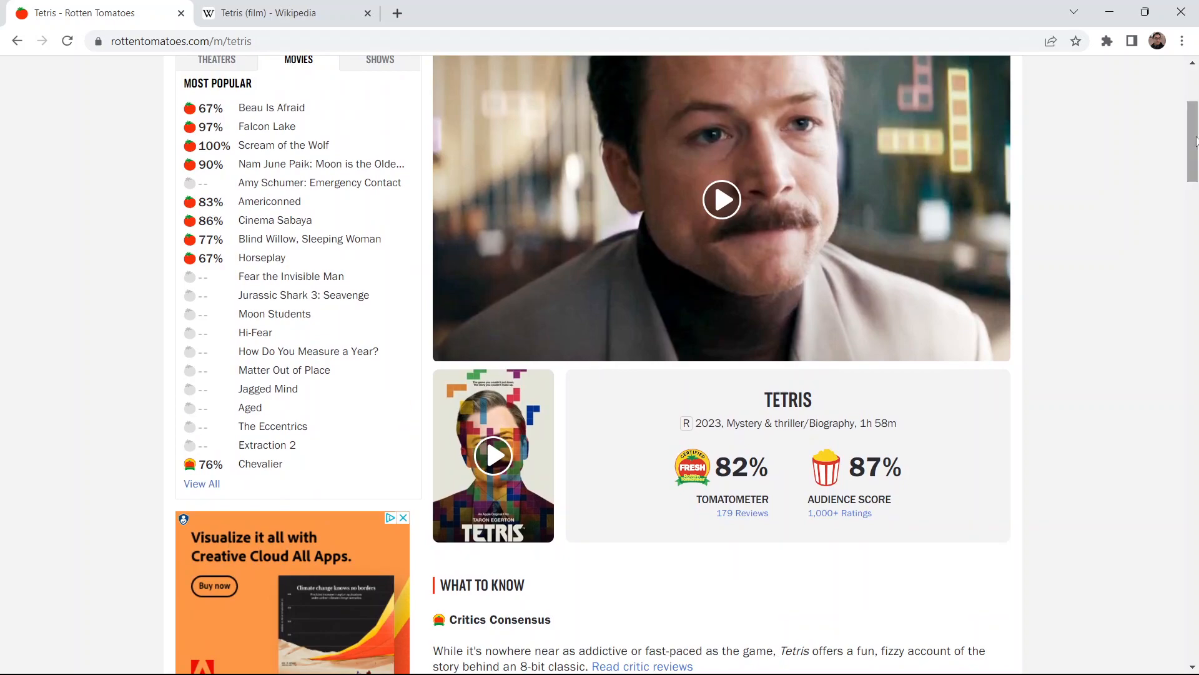
pyautogui.moveTo(1190, 141)
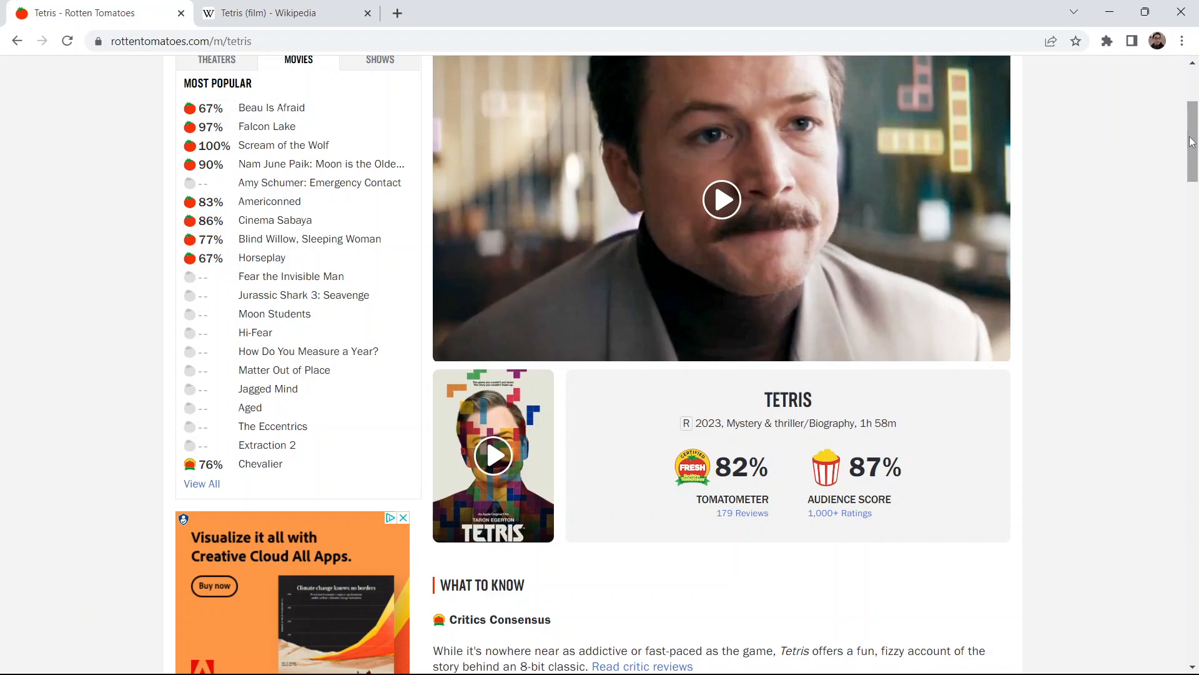
pyautogui.moveTo(1118, 120)
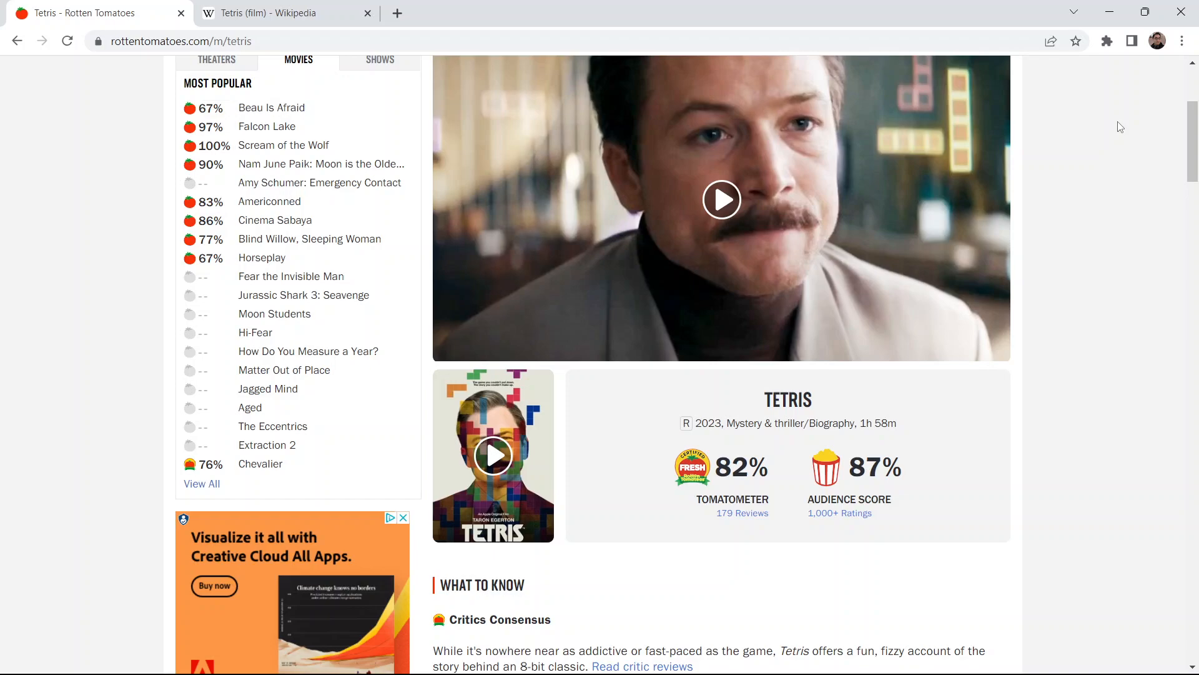
pyautogui.moveTo(1128, 123)
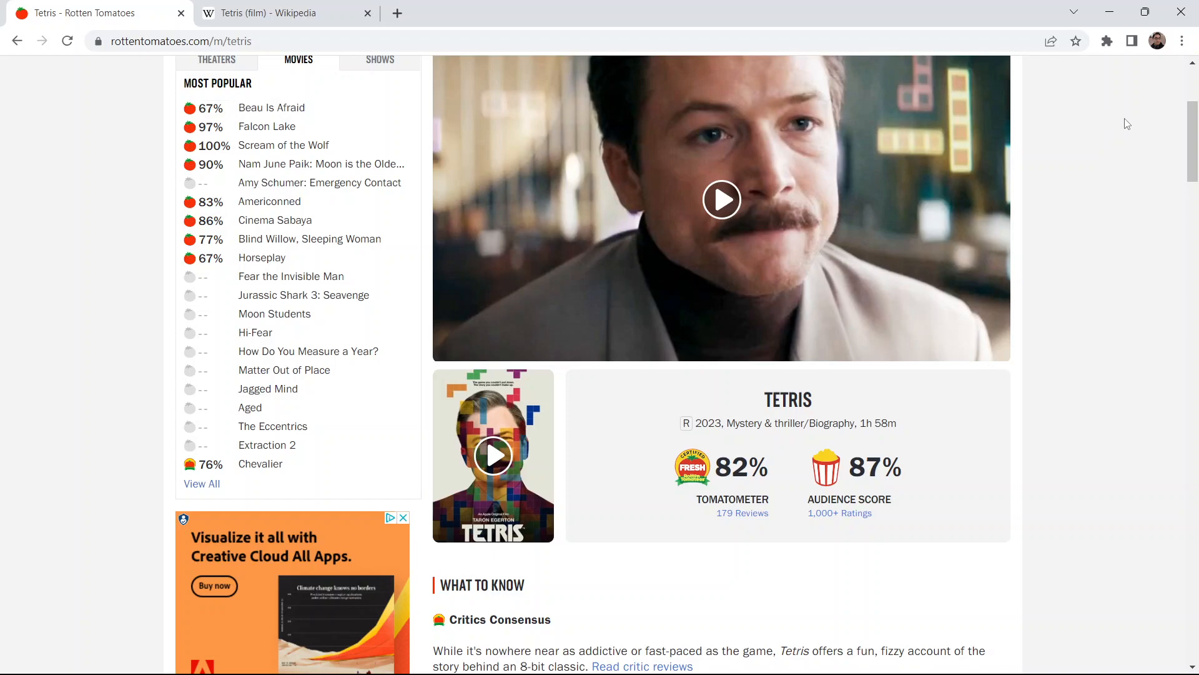
pyautogui.moveTo(1121, 122)
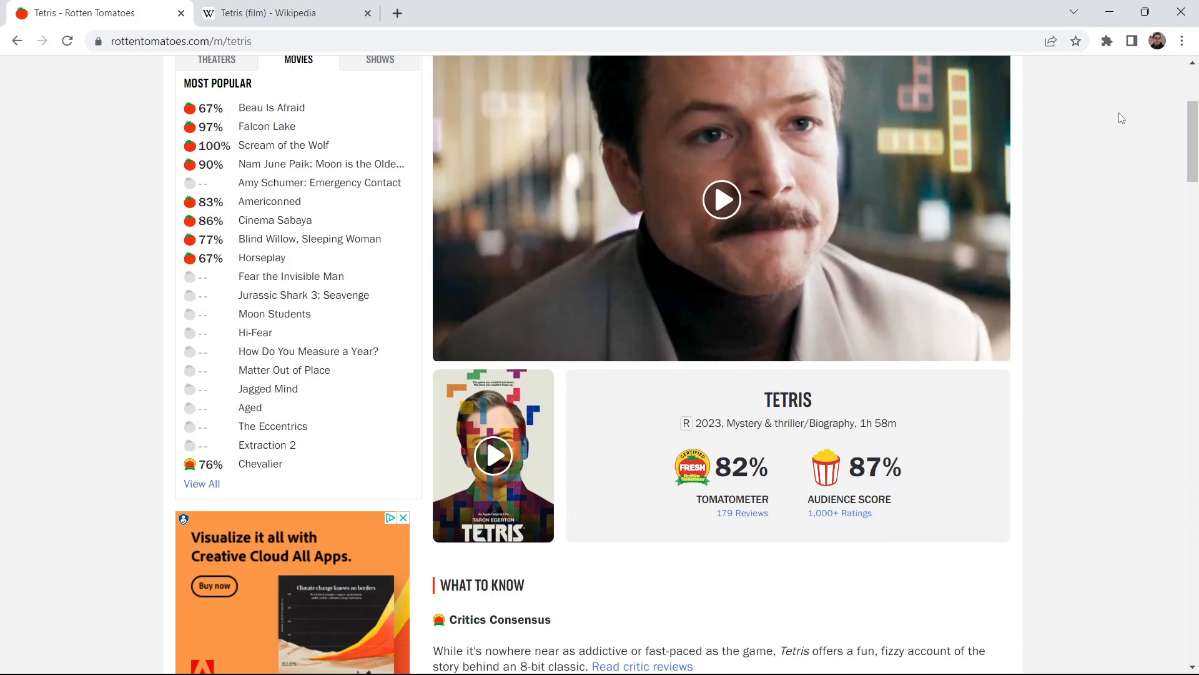
pyautogui.scroll(-3)
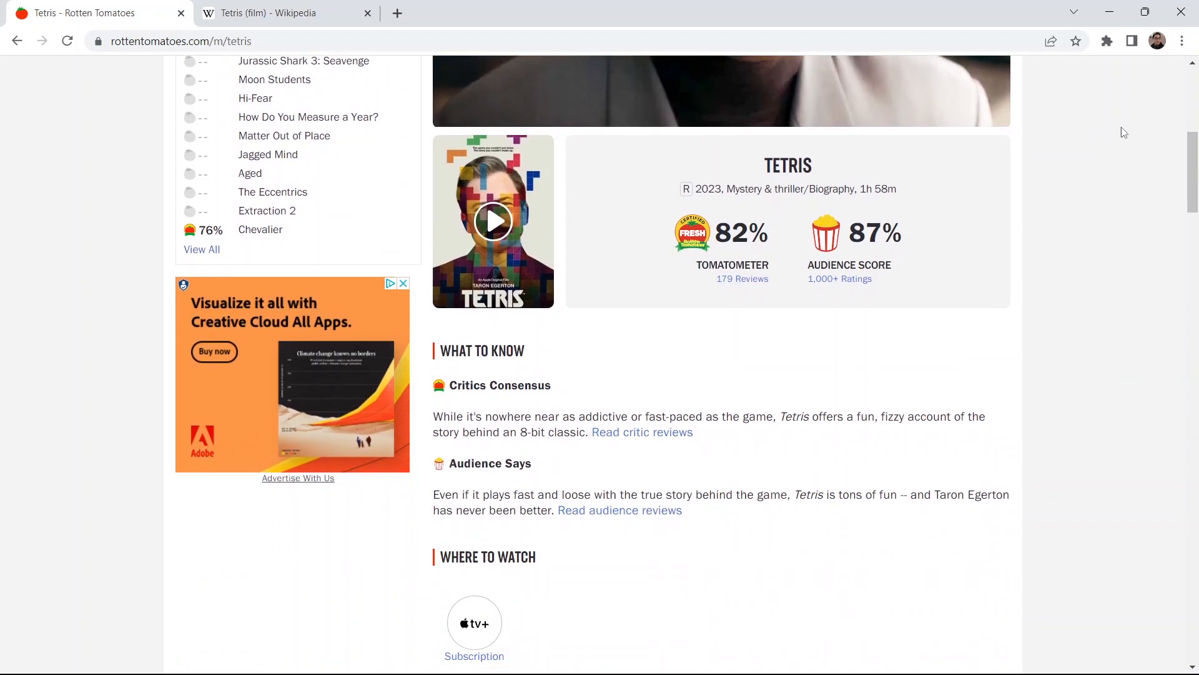
pyautogui.moveTo(1118, 112)
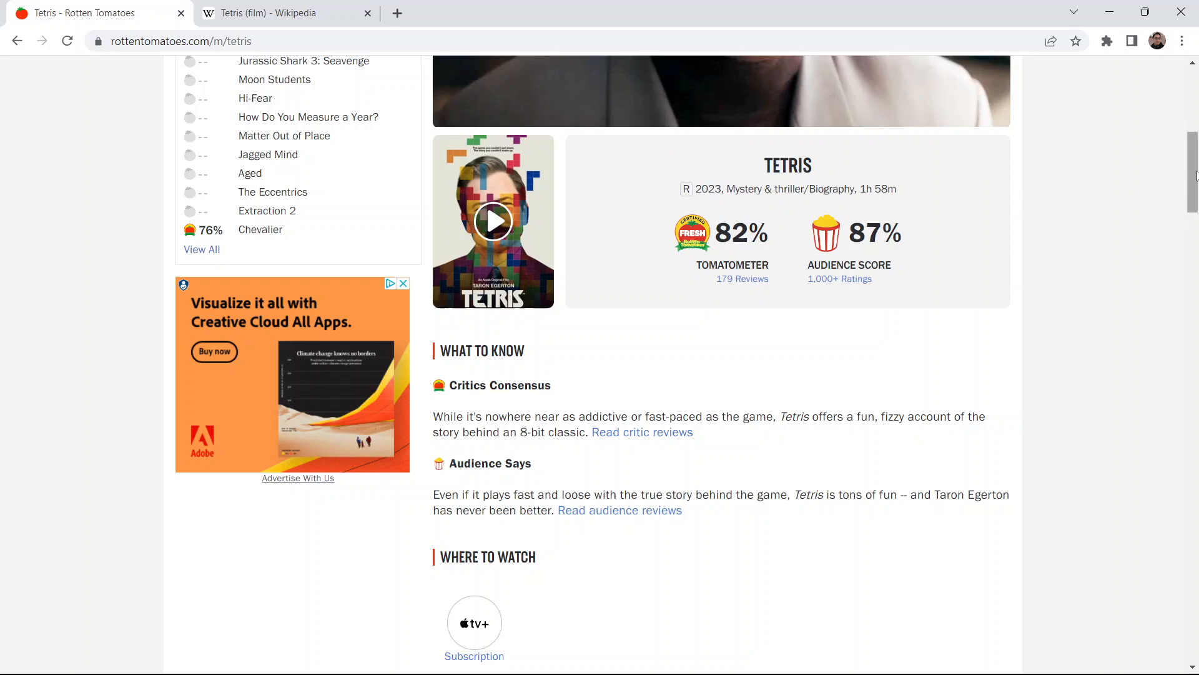
pyautogui.moveTo(572, 669)
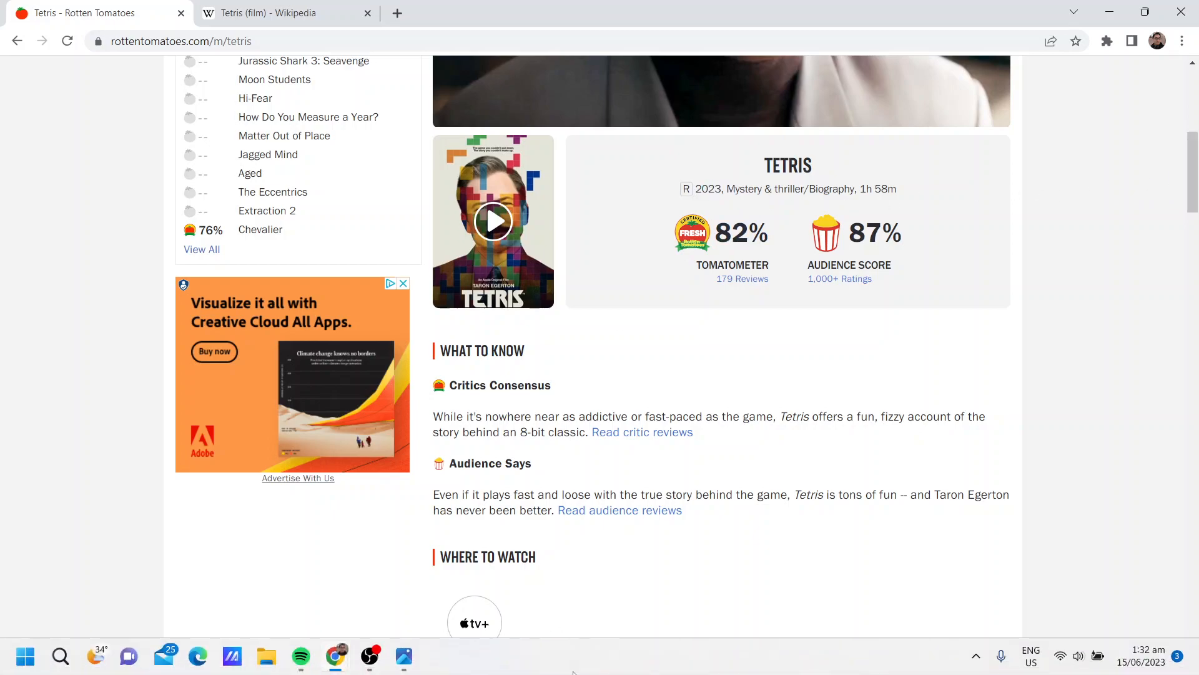
pyautogui.moveTo(336, 655)
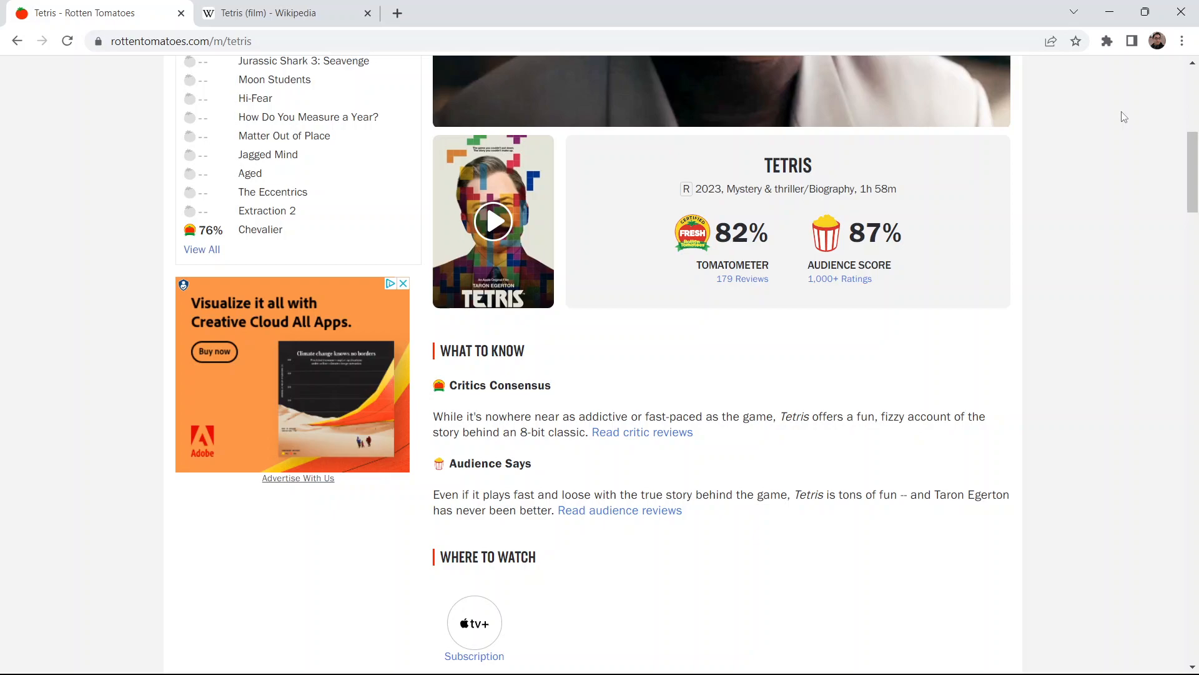
pyautogui.moveTo(681, 541)
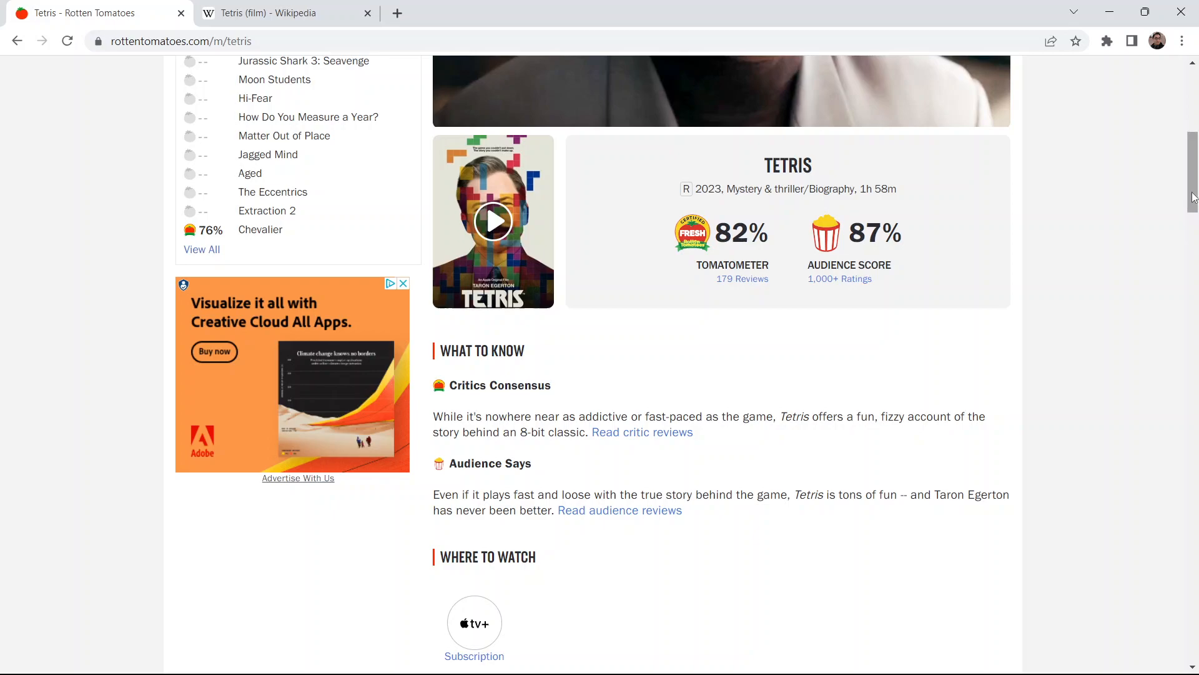
pyautogui.scroll(3)
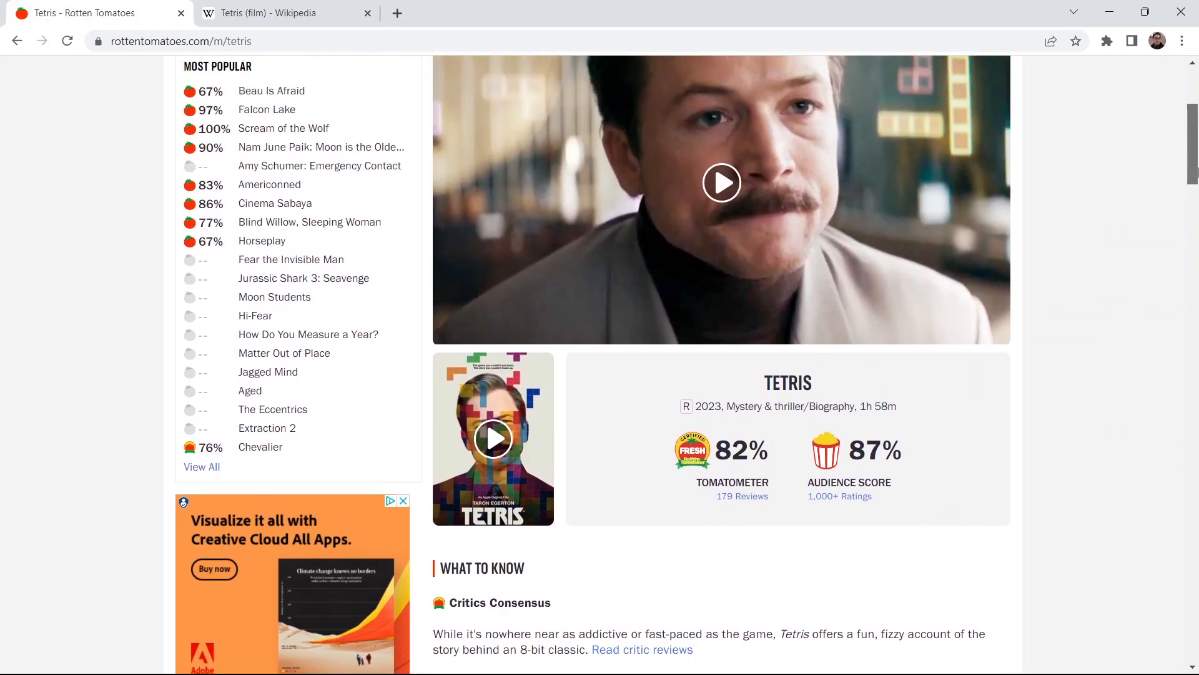
pyautogui.scroll(3)
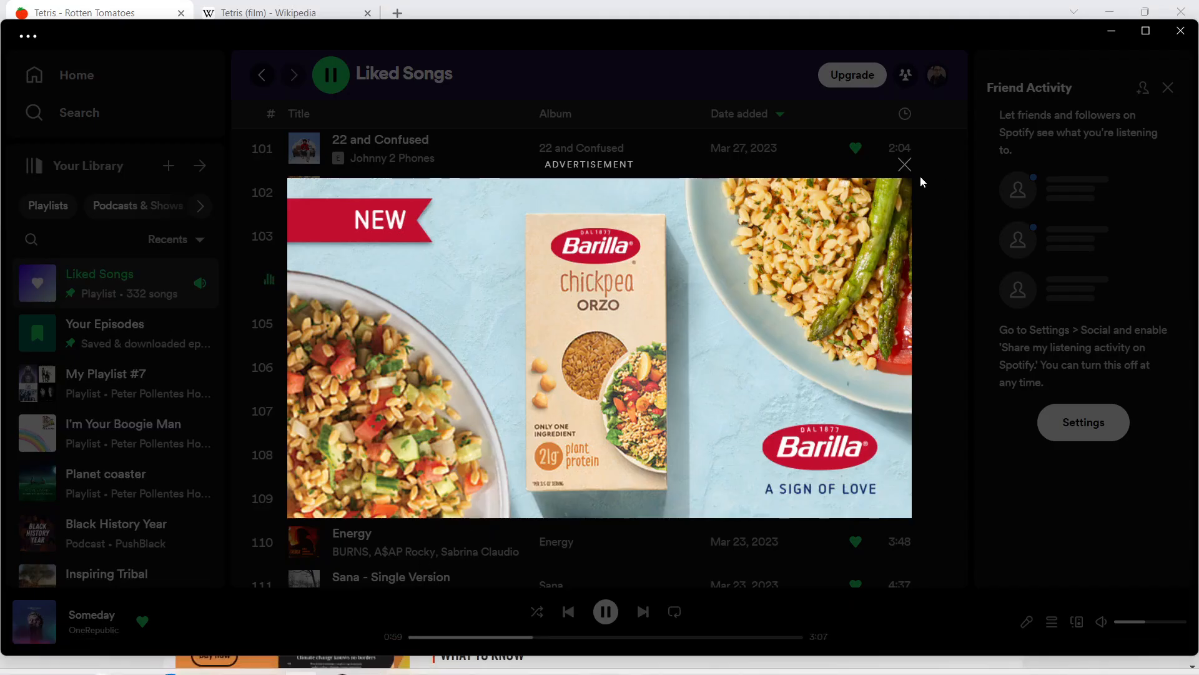
pyautogui.click(904, 164)
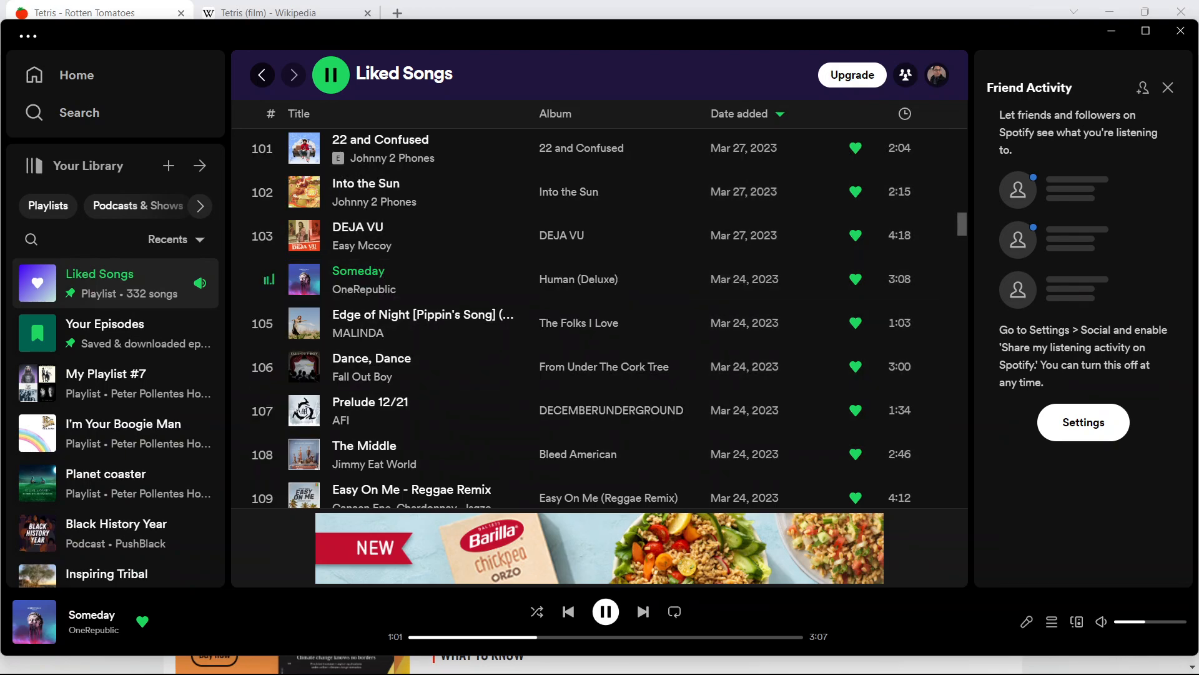
pyautogui.moveTo(372, 657)
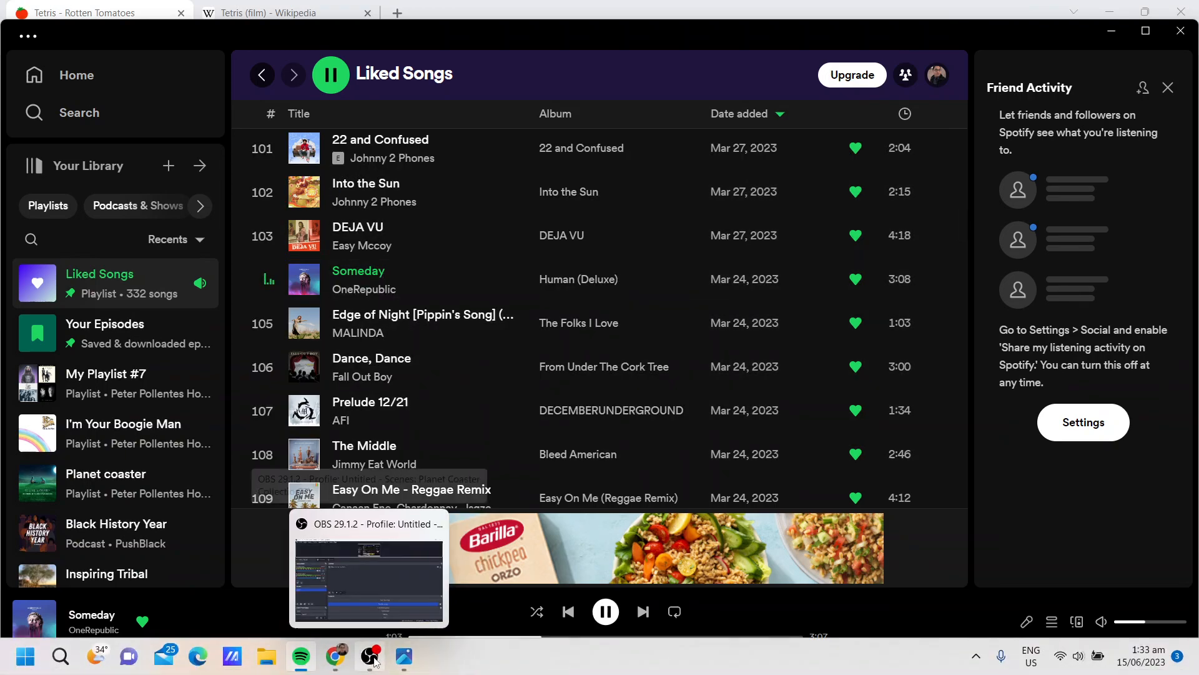